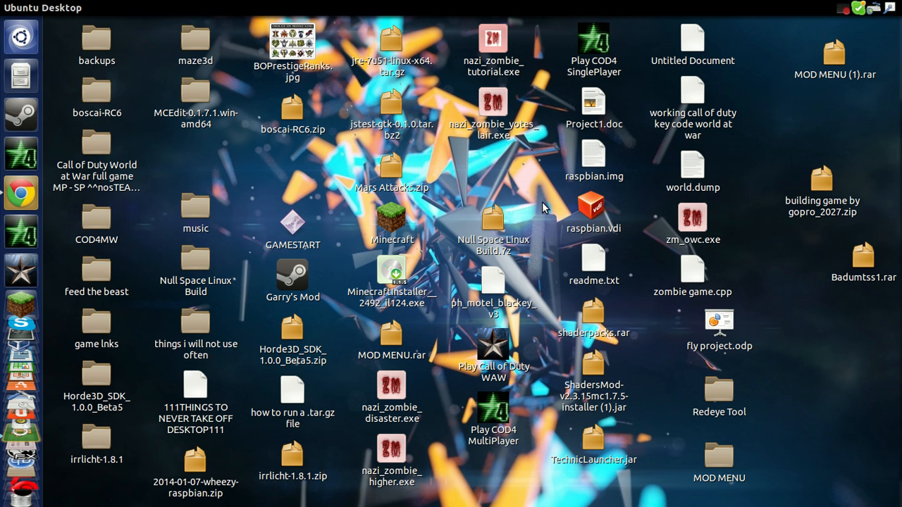
pyautogui.moveTo(451, 158)
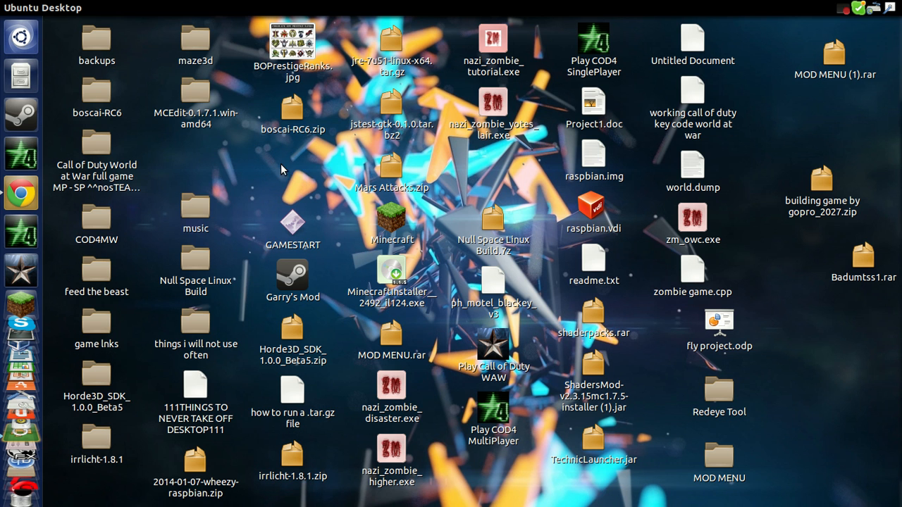
pyautogui.moveTo(295, 194)
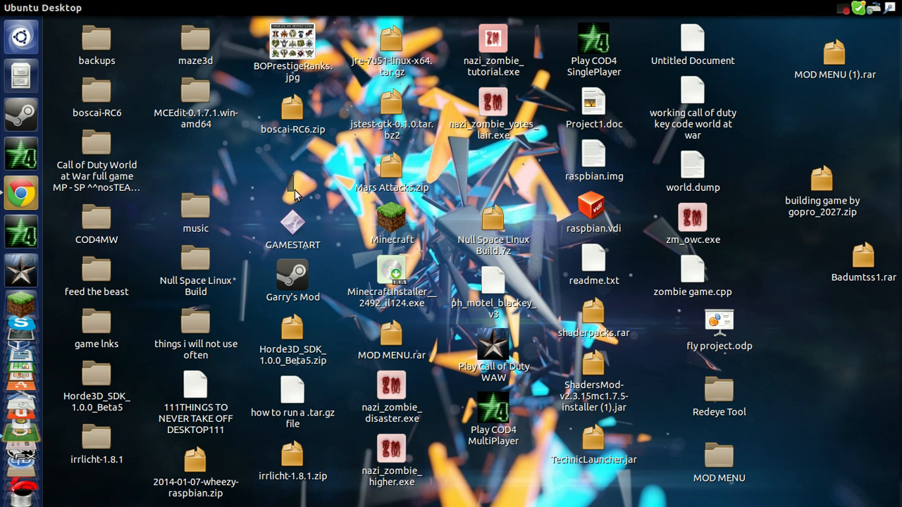
# Select and launch the GAMESTART launcher from the Ubuntu desktop
pyautogui.click(292, 222)
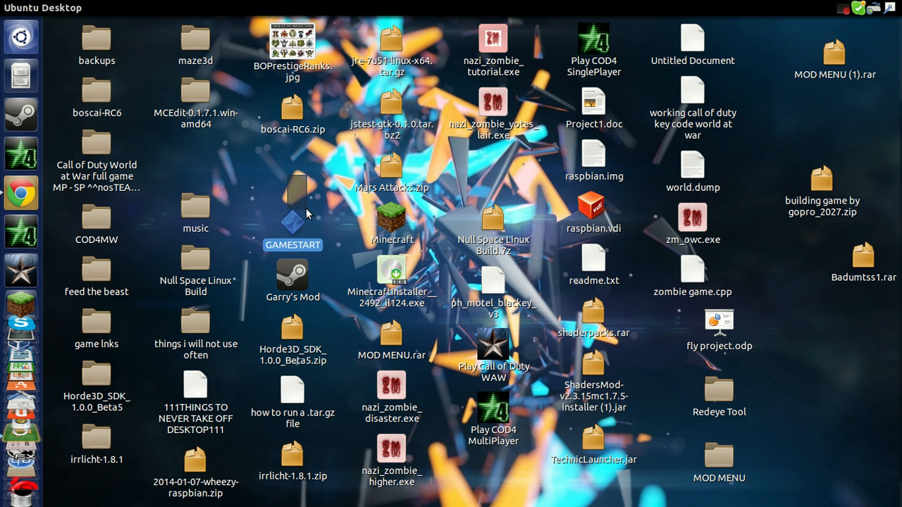
pyautogui.click(293, 225)
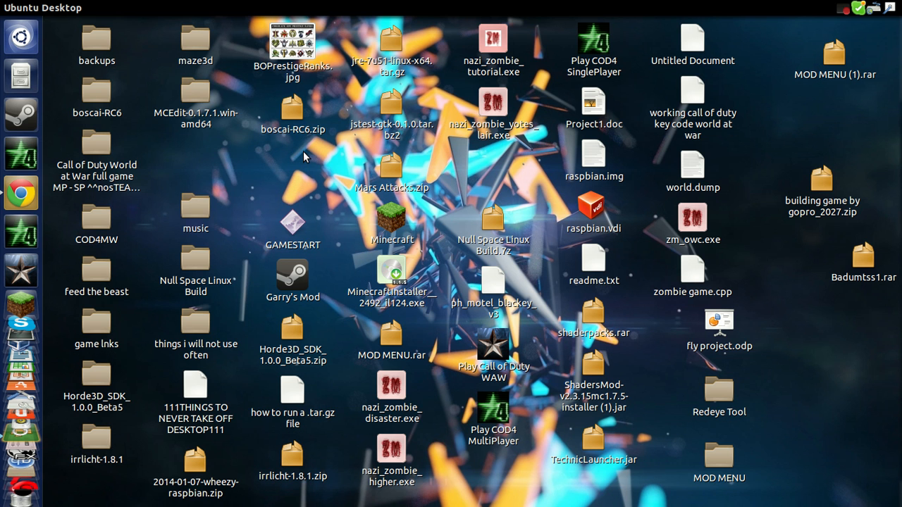
pyautogui.moveTo(293, 222)
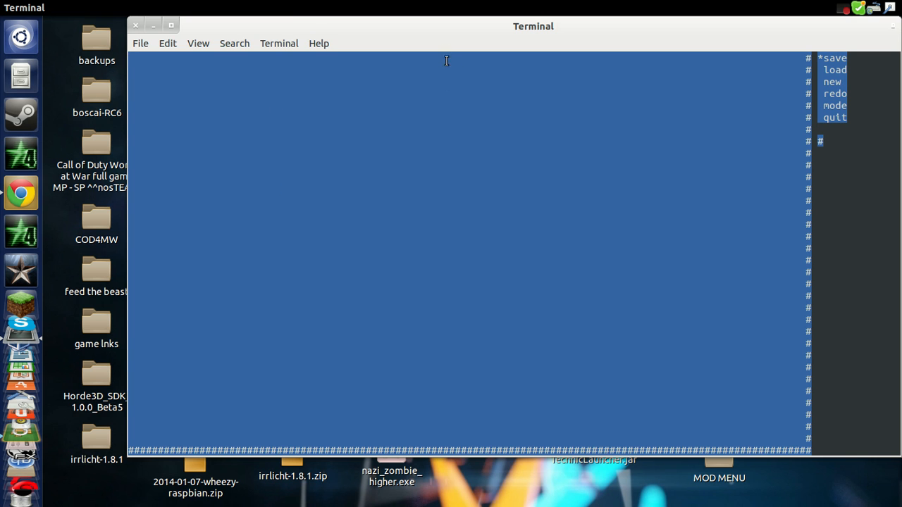
# Drag the game's Terminal window down and left toward the desktop centre
pyautogui.moveTo(533, 26); pyautogui.dragTo(481, 65)
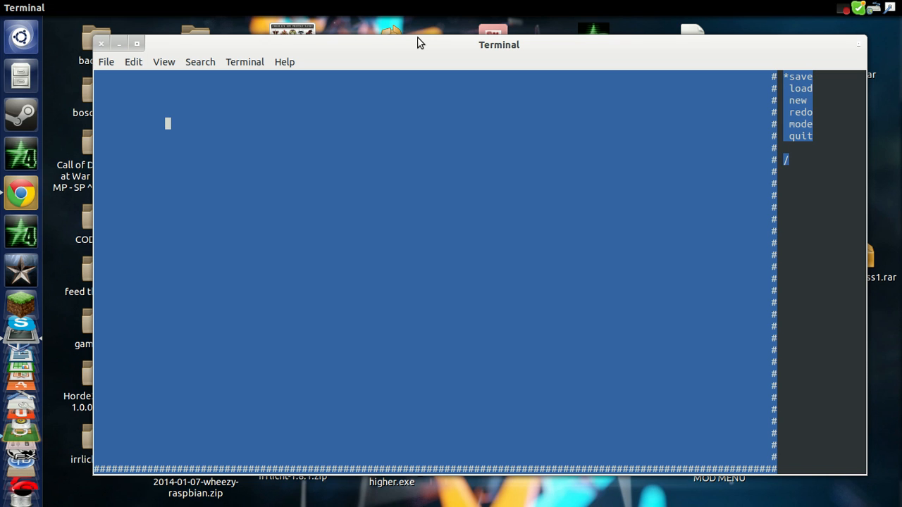
# Cycle through the &, /, ] and : block types
pyautogui.write('&')
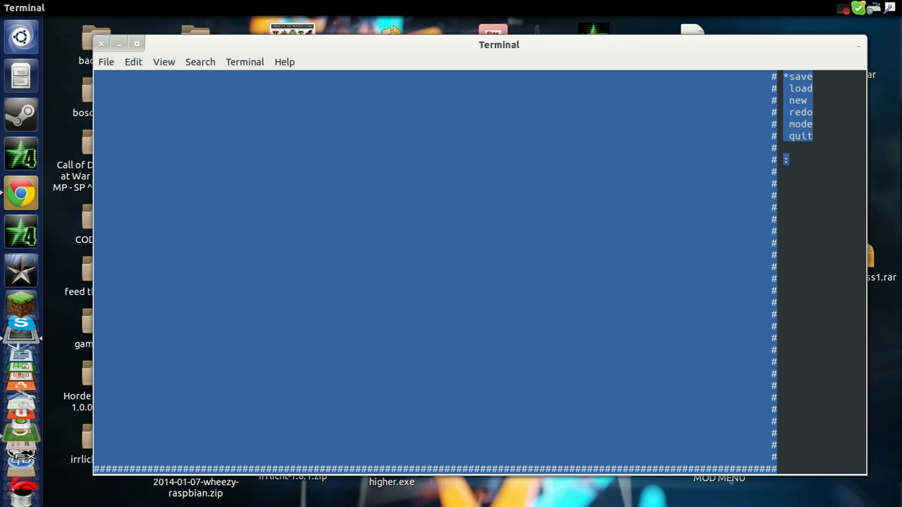
pyautogui.write('/')
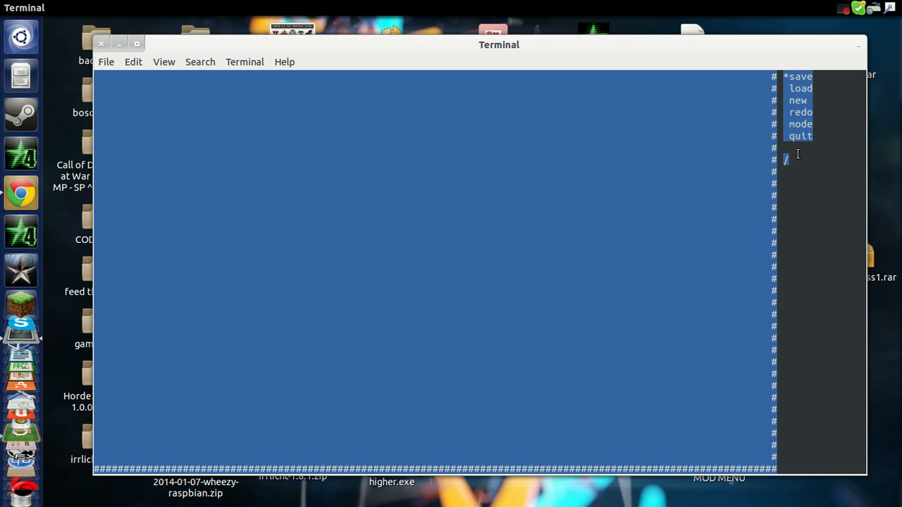
pyautogui.write('&')
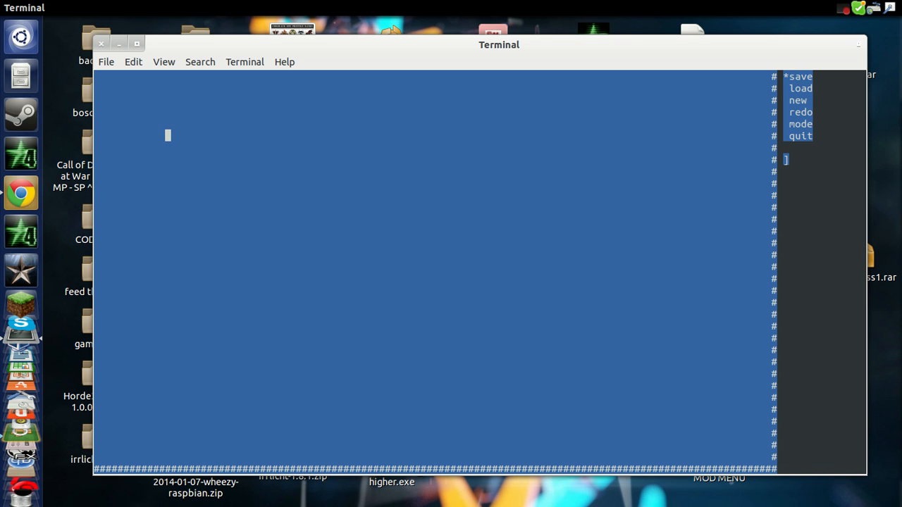
pyautogui.write(']]]]')
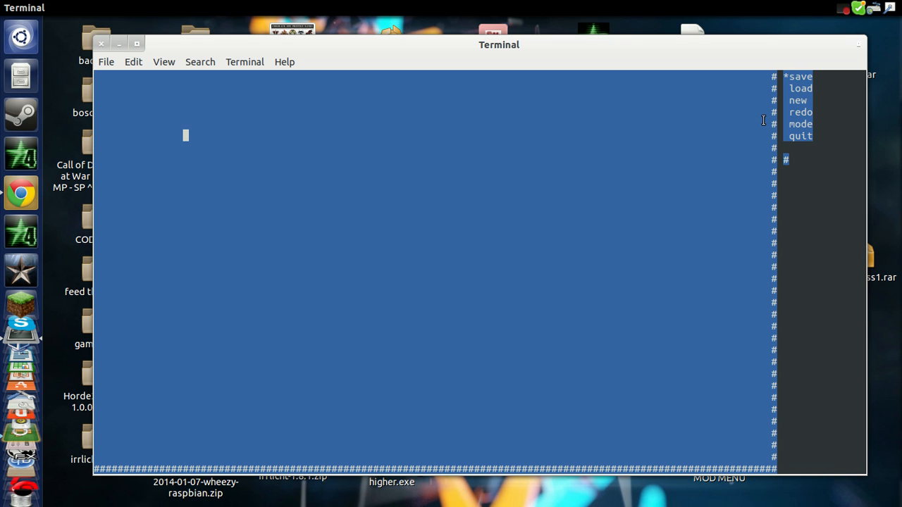
pyautogui.write(':')
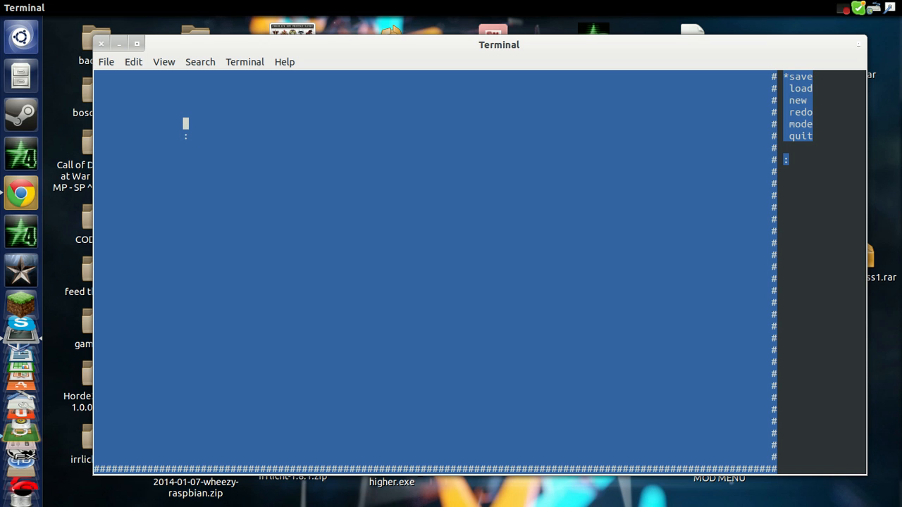
pyautogui.moveTo(752, 117)
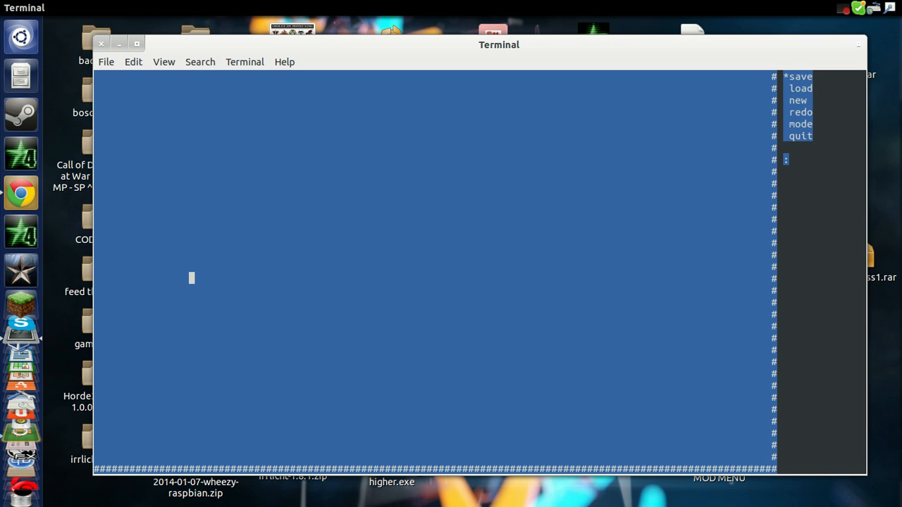
# Place an & block in the middle of the empty map
pyautogui.write('&')
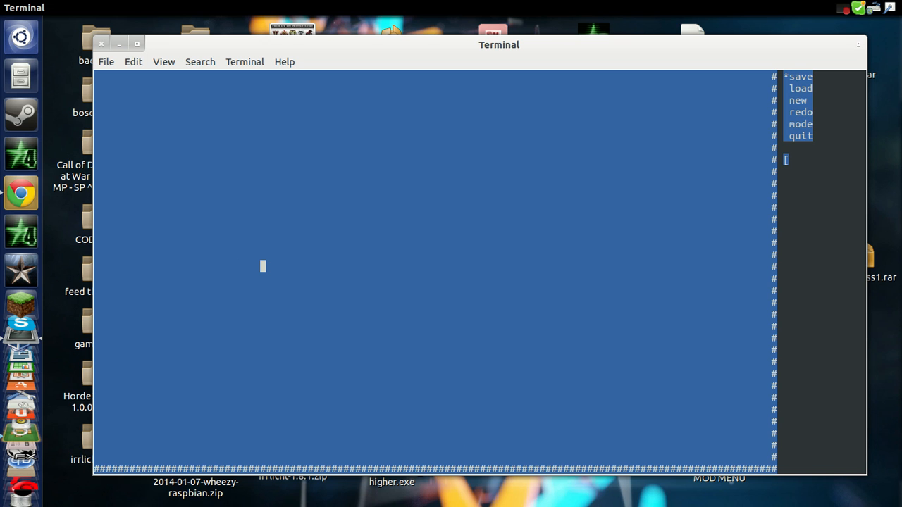
pyautogui.write('&')
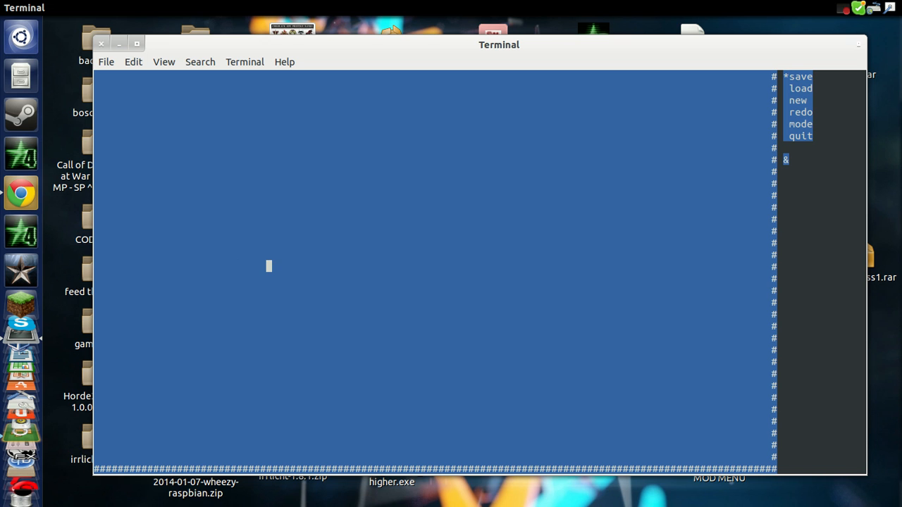
pyautogui.write('&')
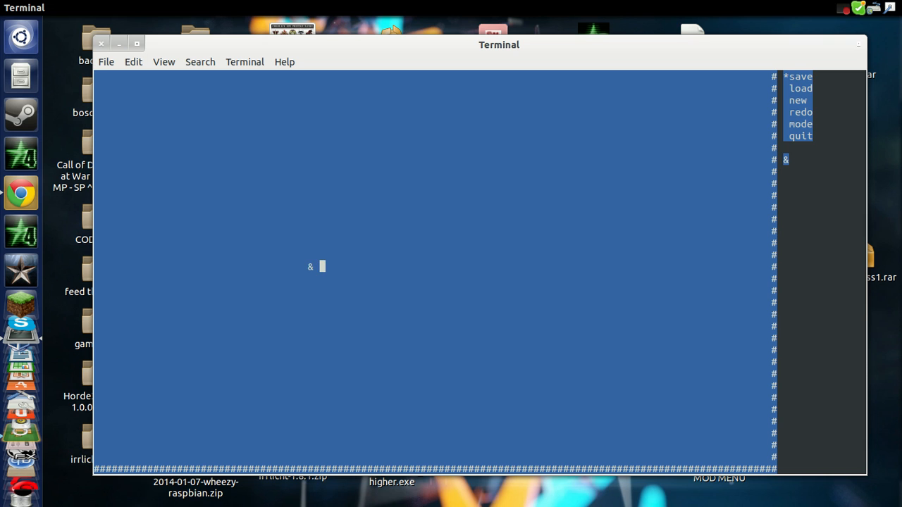
pyautogui.write('Hello There!')
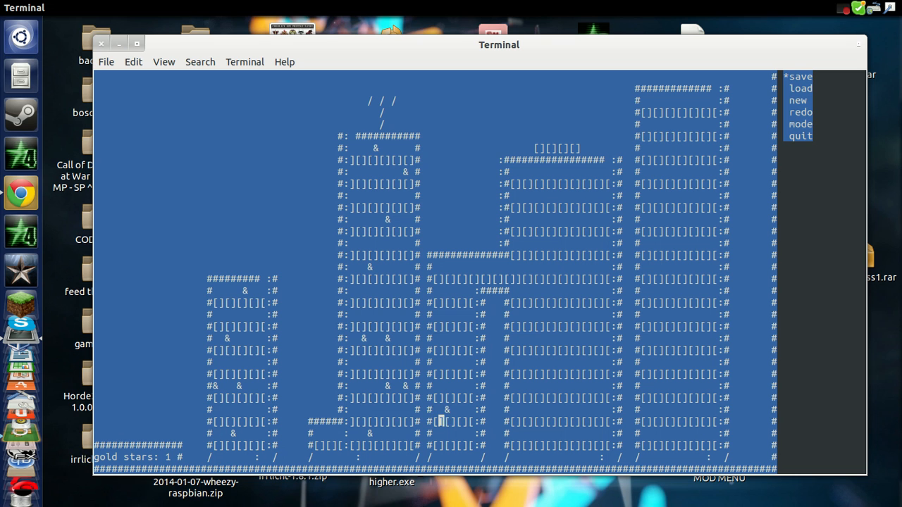
# Type 'Hello There!' while moving to collect gold stars, raising the count to 3
pyautogui.write('Hello There!')
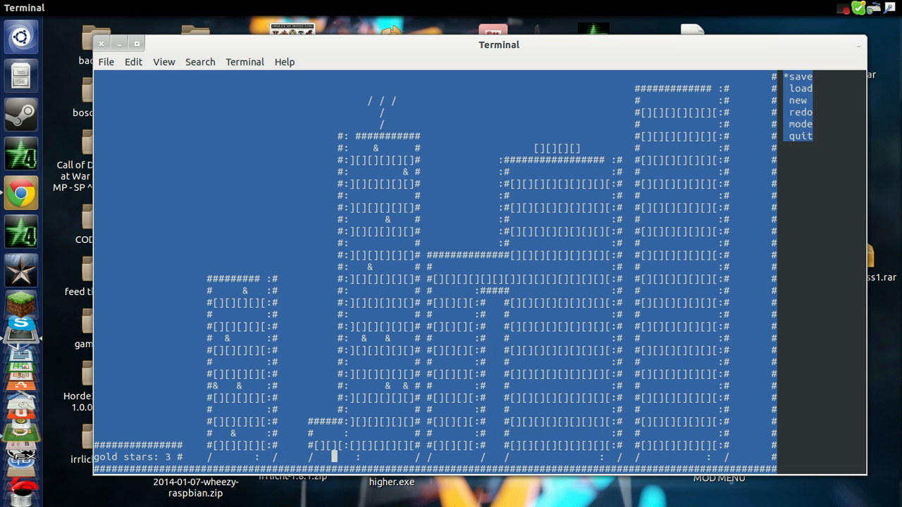
pyautogui.press('Down')
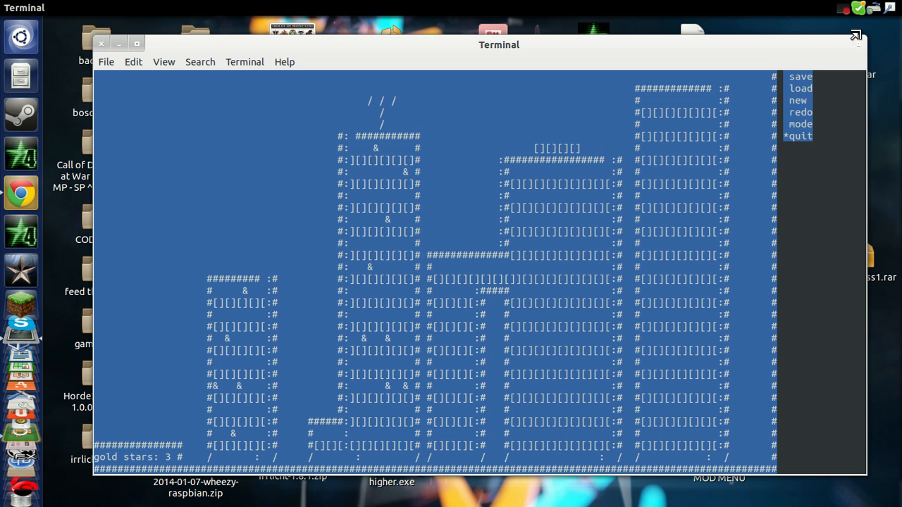
# Quit the game and close its Terminal window to return to the desktop
pyautogui.click(857, 35)
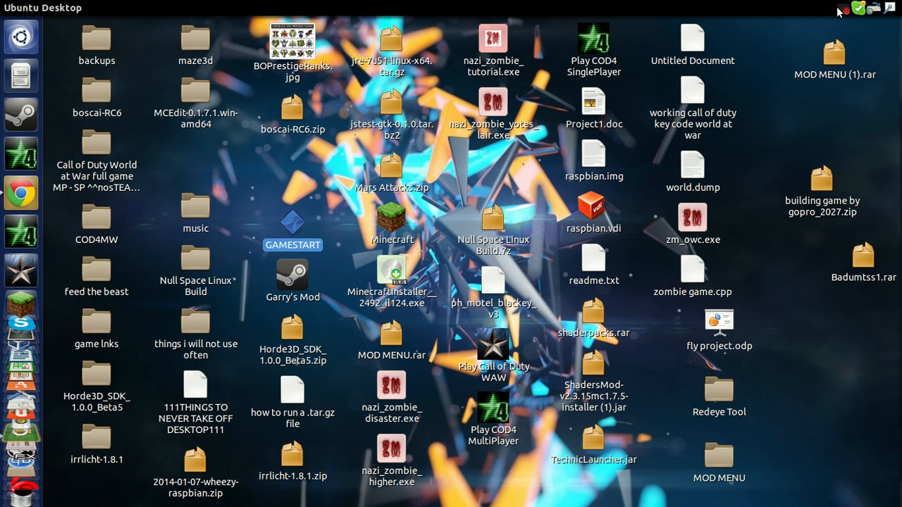
pyautogui.moveTo(842, 10)
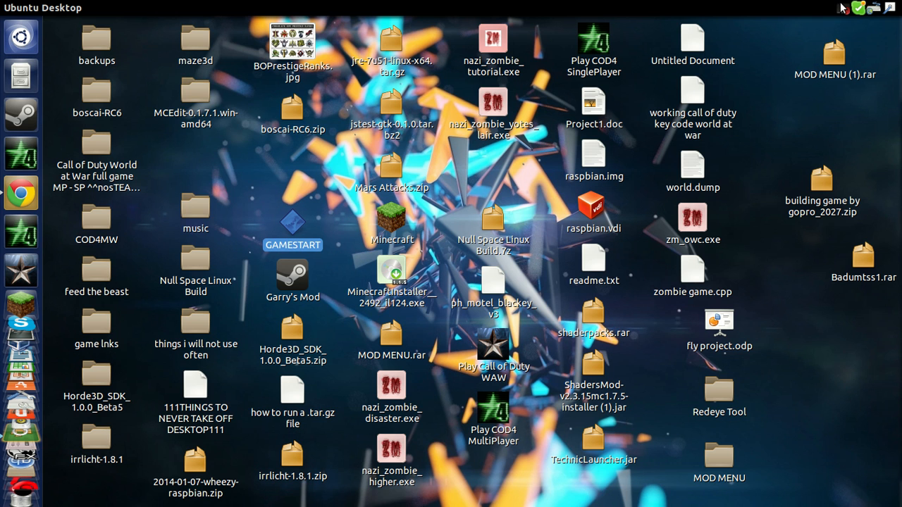
pyautogui.moveTo(844, 8)
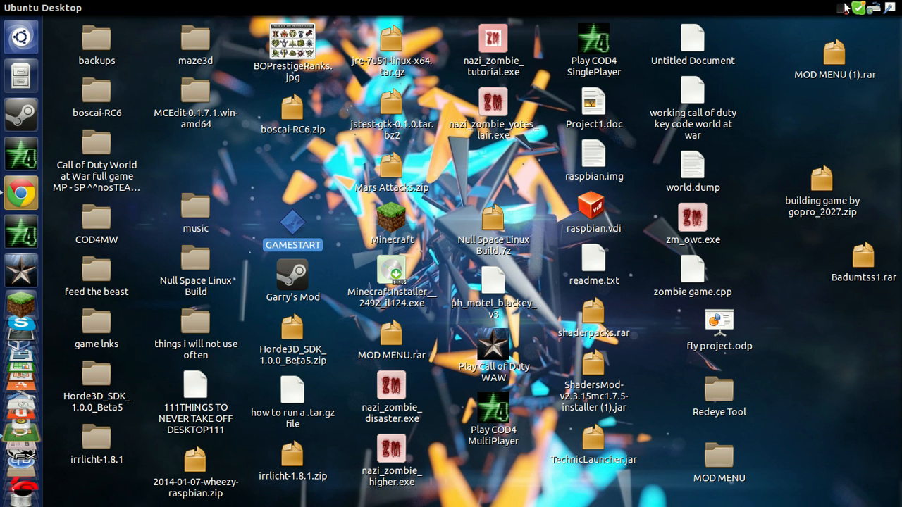
pyautogui.moveTo(824, 41)
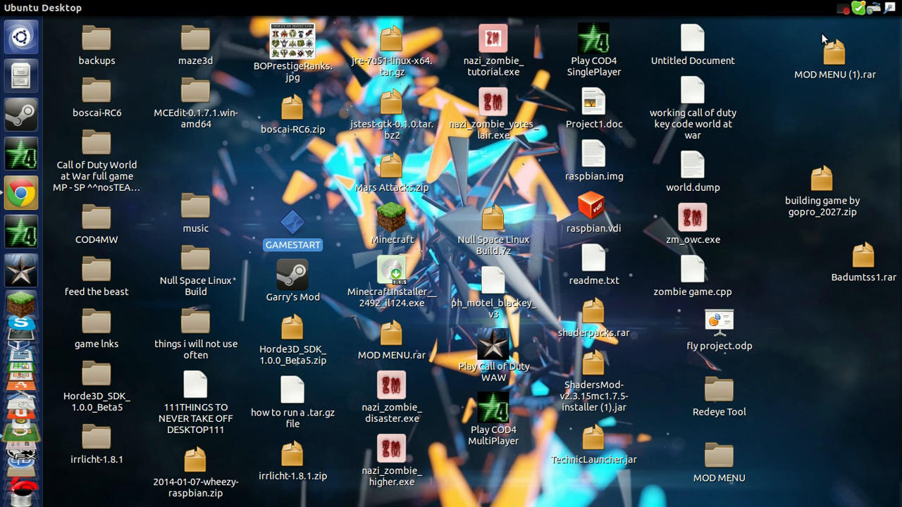
pyautogui.click(854, 8)
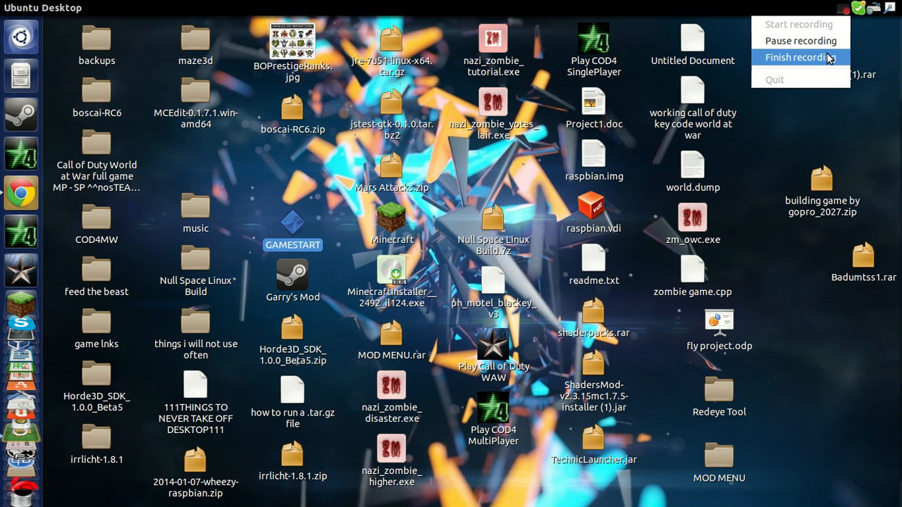